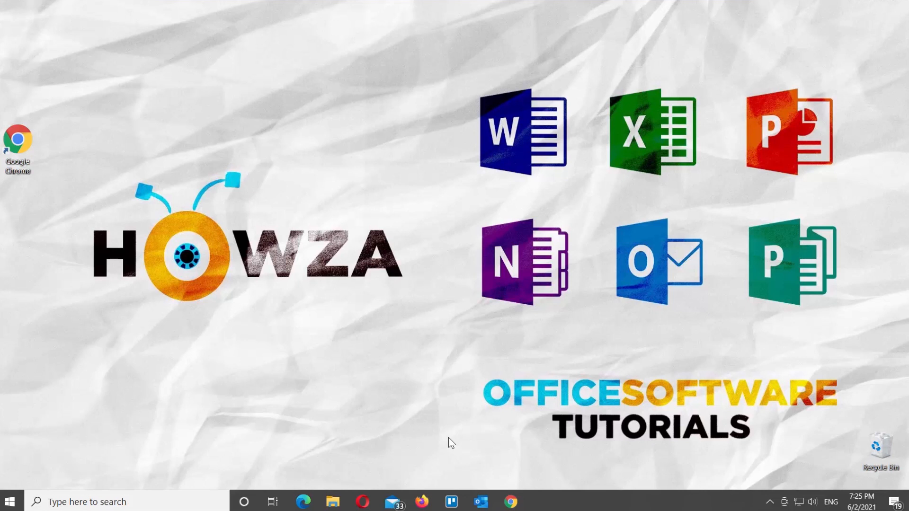
# Launch Chrome from the desktop and load drive.google.com to reach My Drive
pyautogui.click(509, 502)
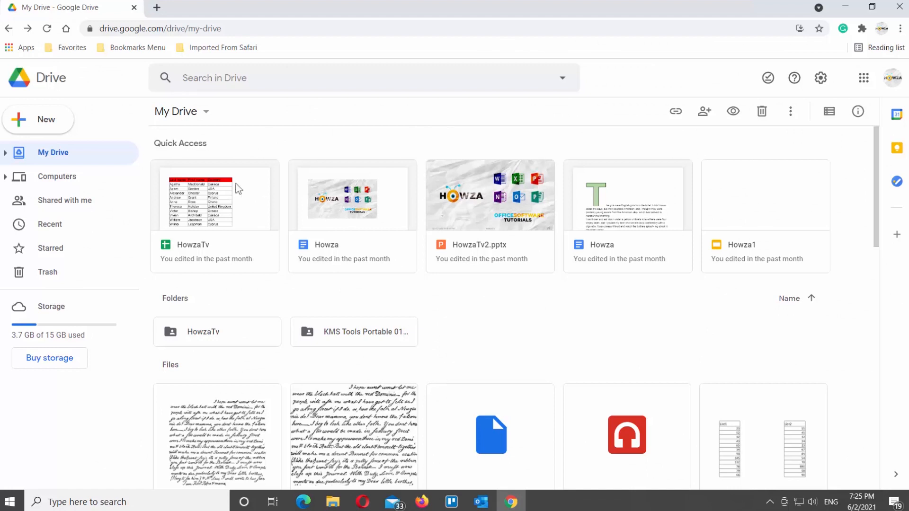
pyautogui.moveTo(589, 210)
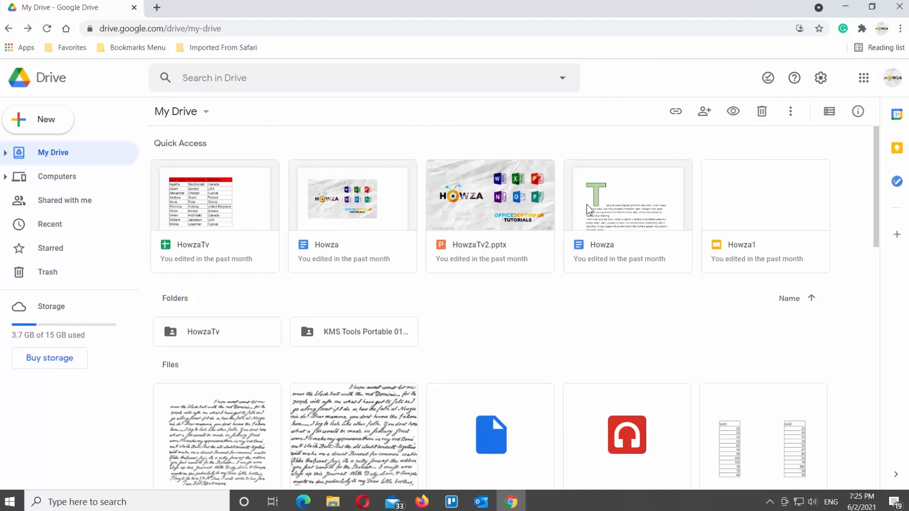
# In Drive Settings, uncheck Suggestions under General and confirm with Done
pyautogui.click(820, 78)
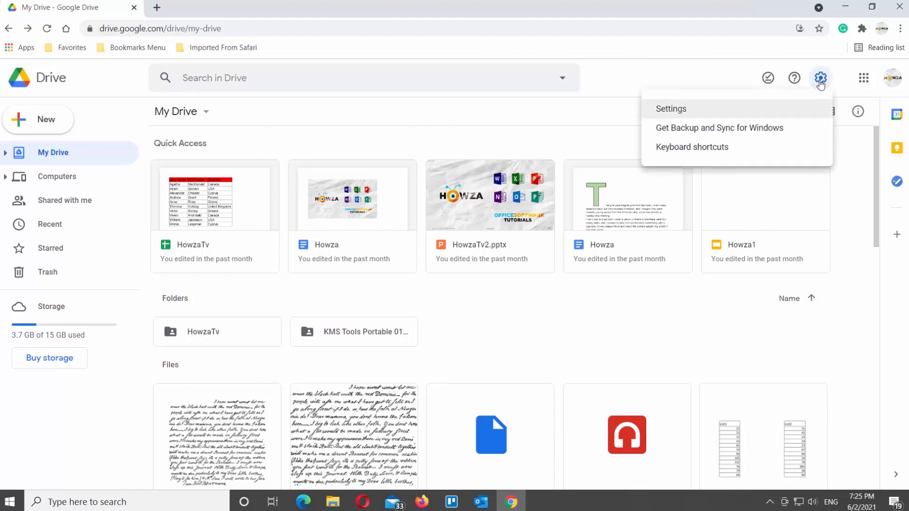
pyautogui.click(671, 109)
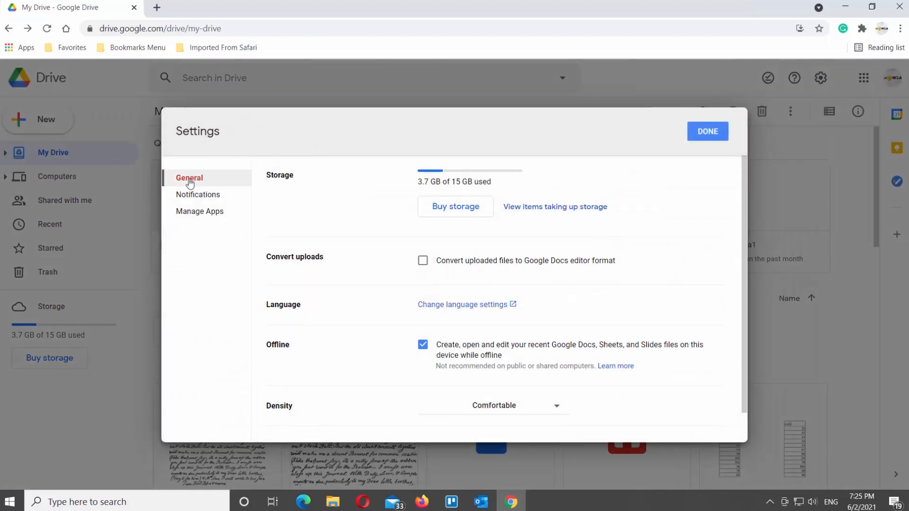
pyautogui.moveTo(467, 239)
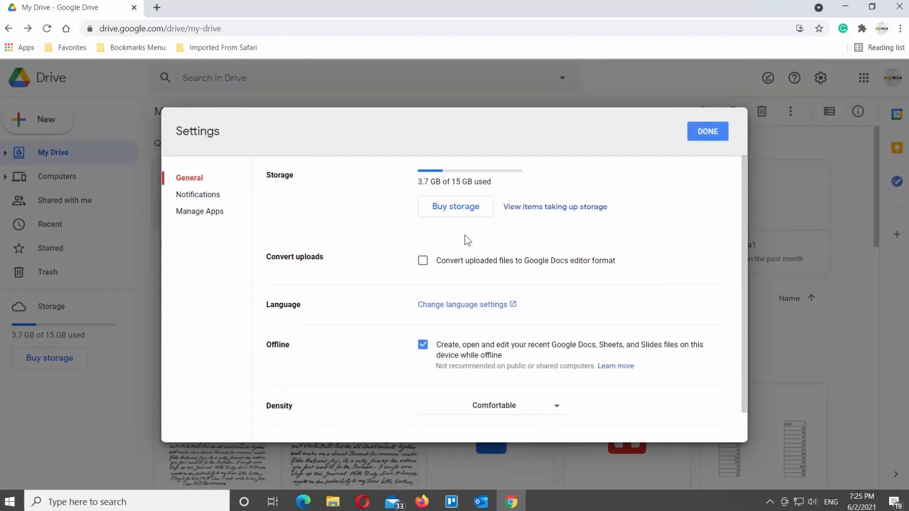
pyautogui.scroll(-3)
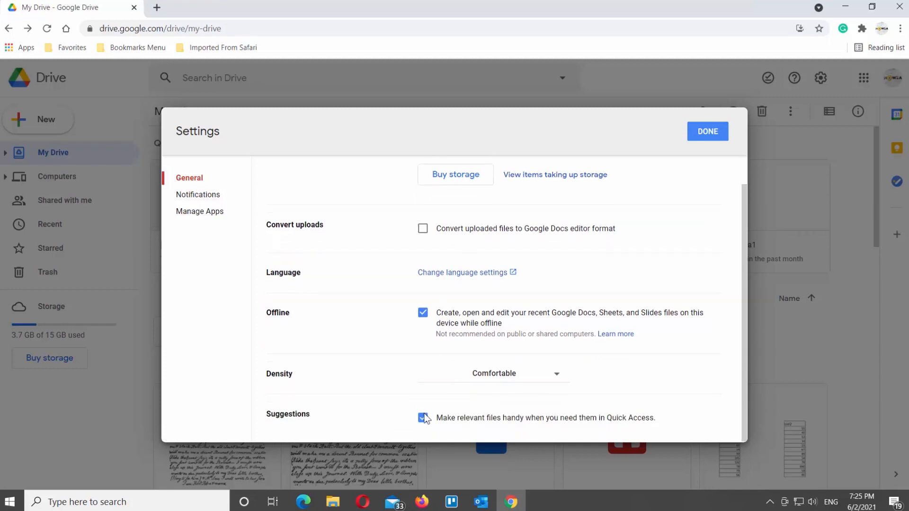
pyautogui.click(422, 418)
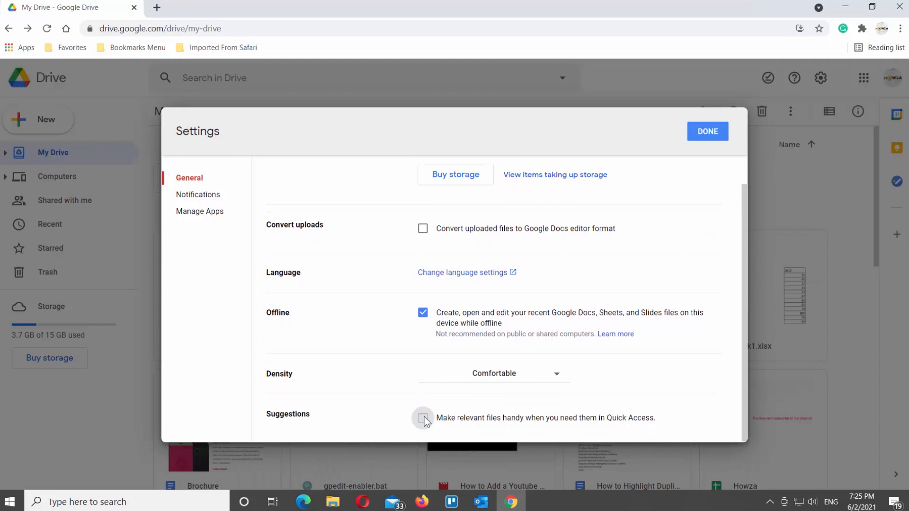
pyautogui.moveTo(719, 145)
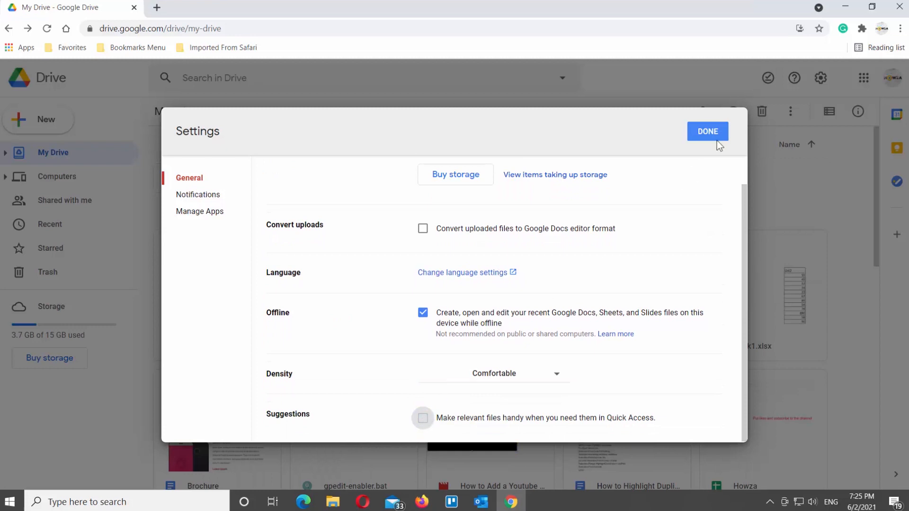
pyautogui.click(708, 131)
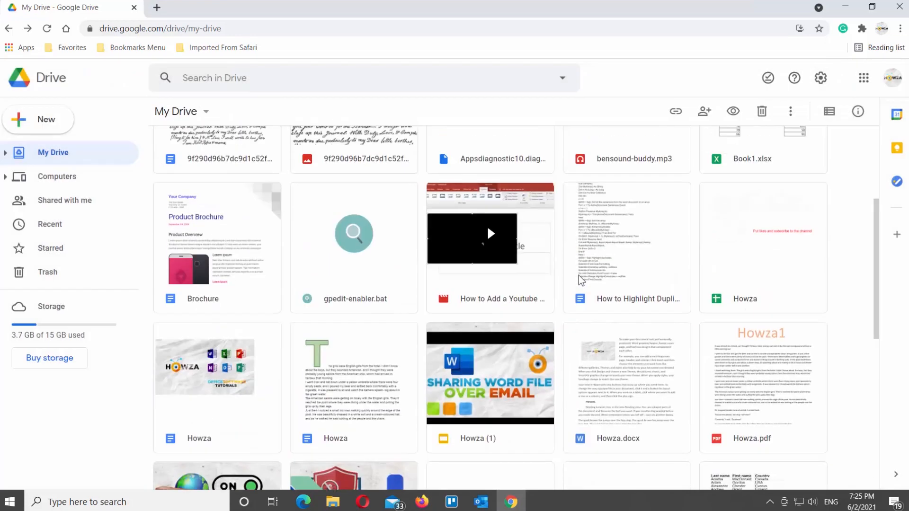
# Confirm Quick Access is hidden at the top of My Drive and reopen the gear menu
pyautogui.scroll(3)
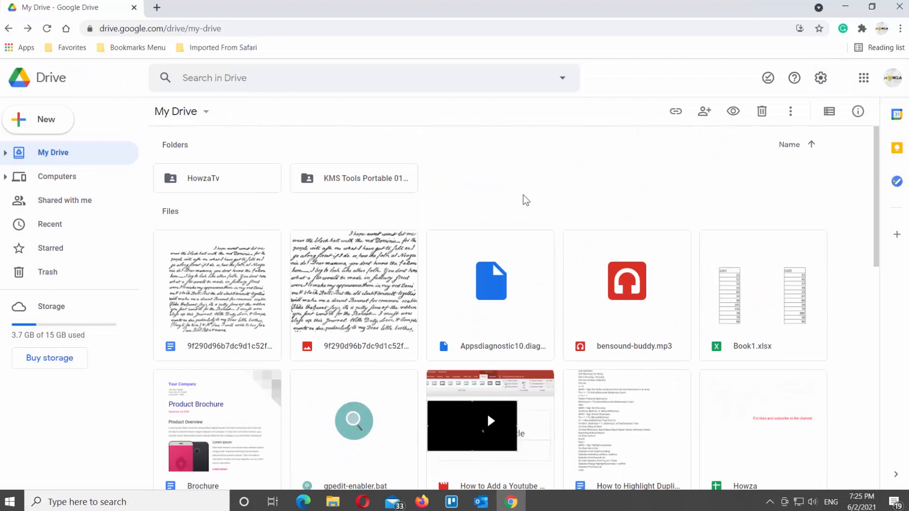
pyautogui.moveTo(705, 143)
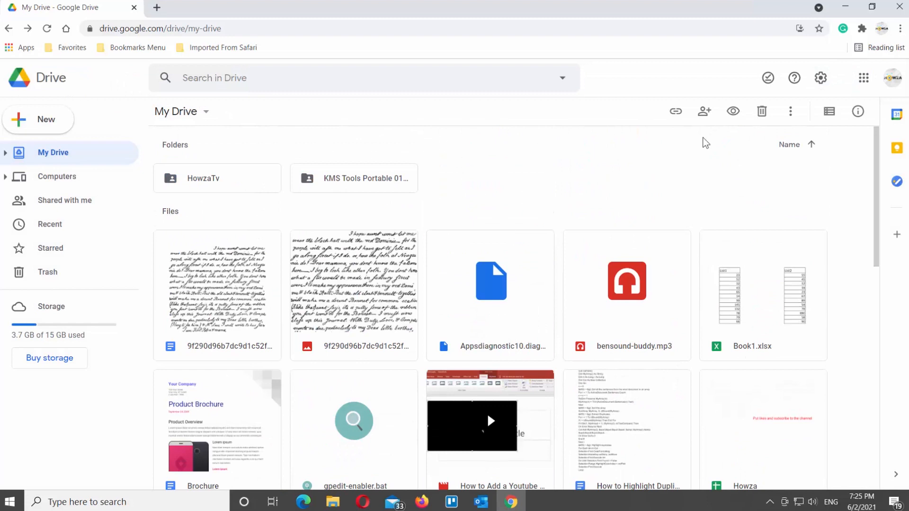
pyautogui.click(821, 78)
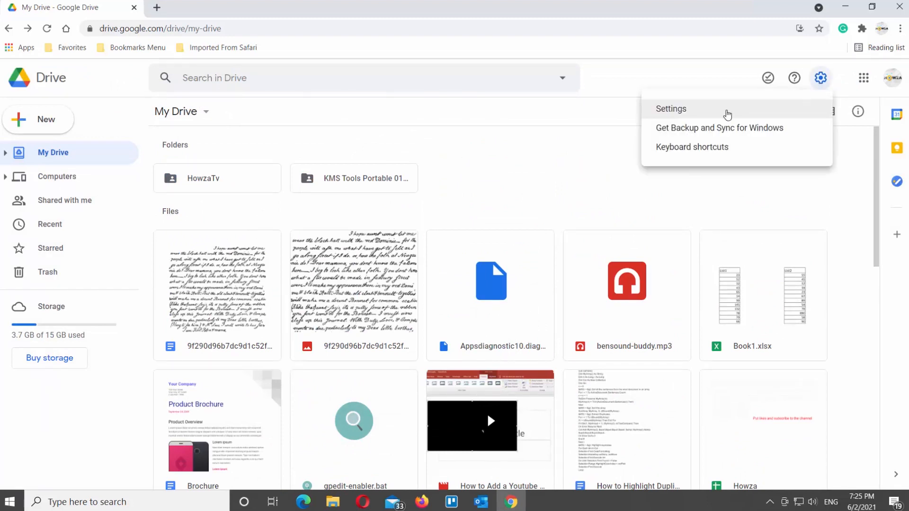
# In Drive Settings, recheck Suggestions, confirm with Done, and see Quick Access return atop My Drive
pyautogui.click(671, 108)
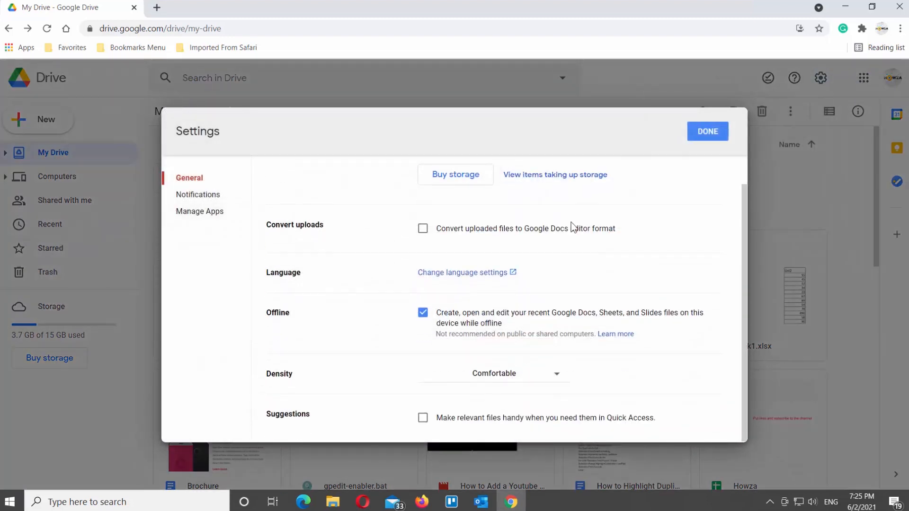
pyautogui.click(423, 418)
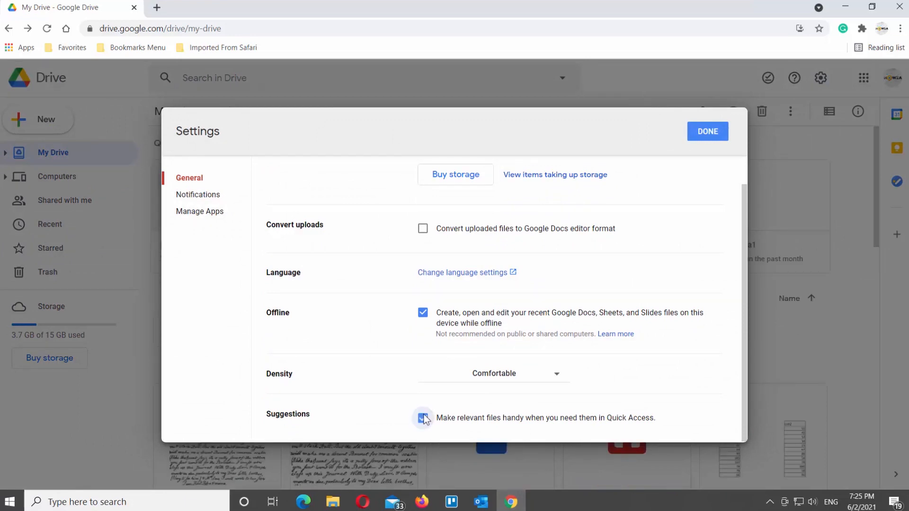
pyautogui.click(423, 418)
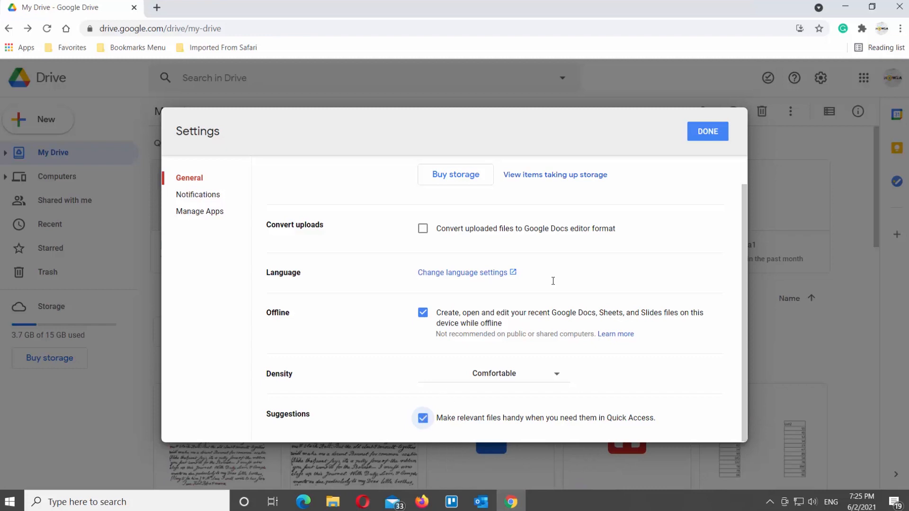
pyautogui.click(707, 131)
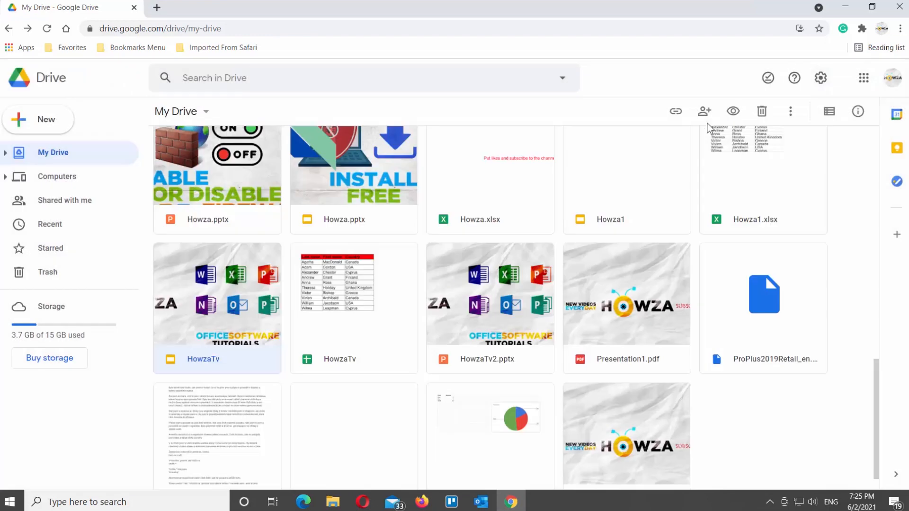
pyautogui.scroll(3)
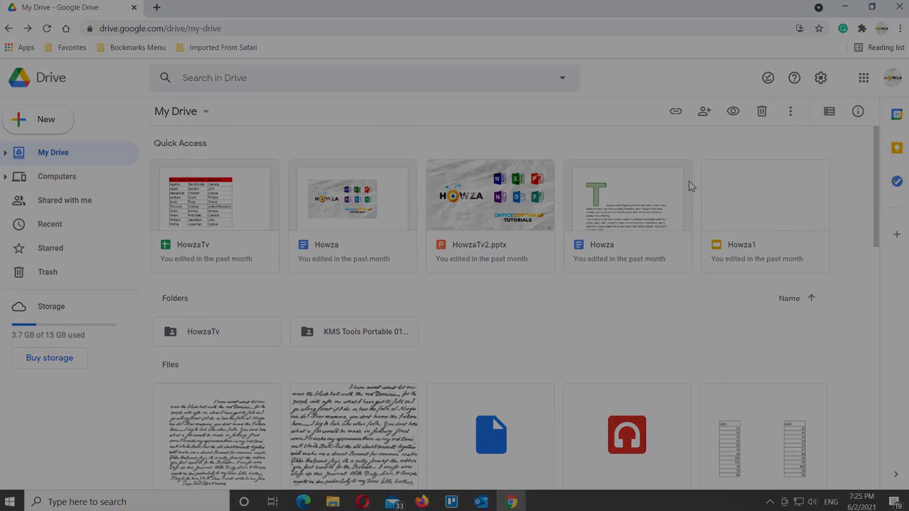